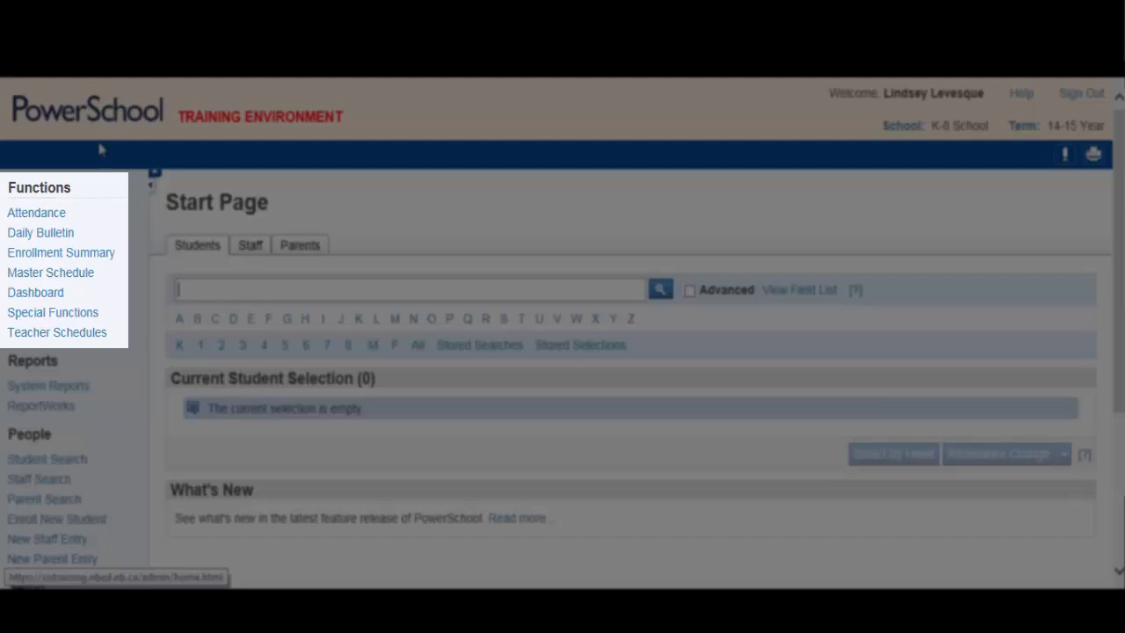
{"action": "mouse_move", "coordinate": [35, 212]}
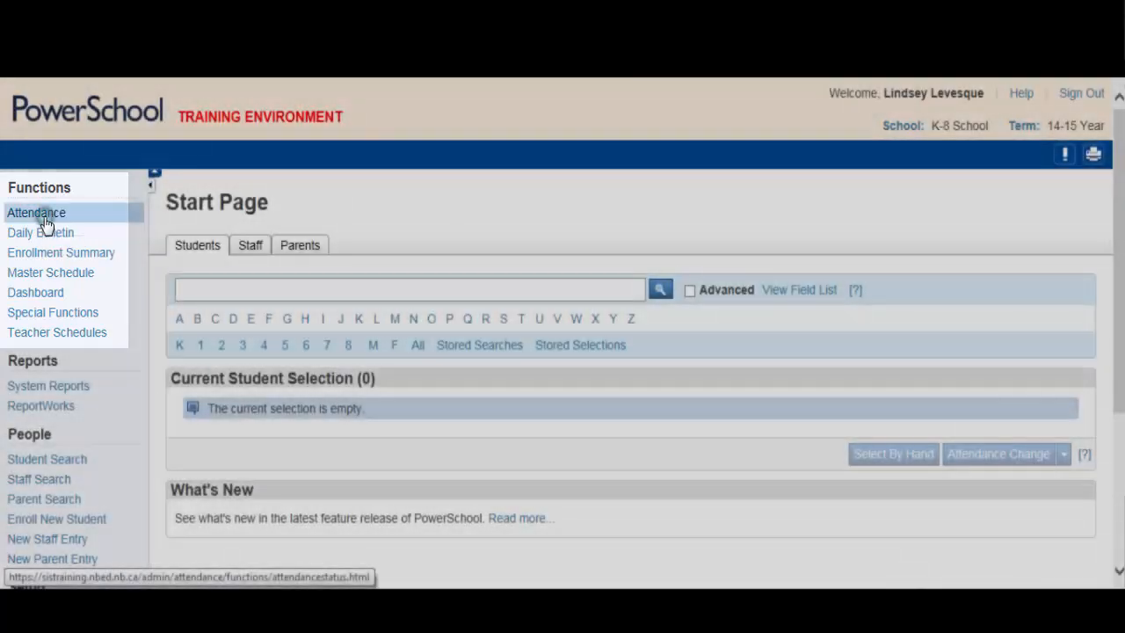
Go to the Attendance functions page listing Teacher Attendance Submission Status and Absentee Report
{"action": "left_click", "coordinate": [35, 213]}
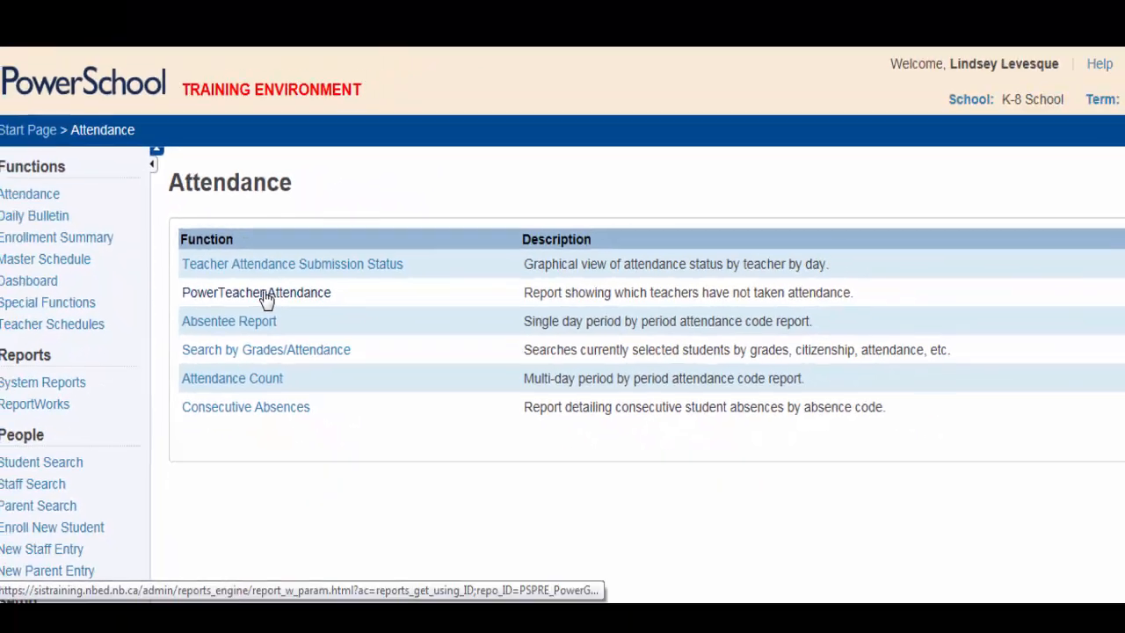
Submit the PowerTeacher Attendance report for 2/26/2015 with only the HR period selected
{"action": "left_click", "coordinate": [257, 291]}
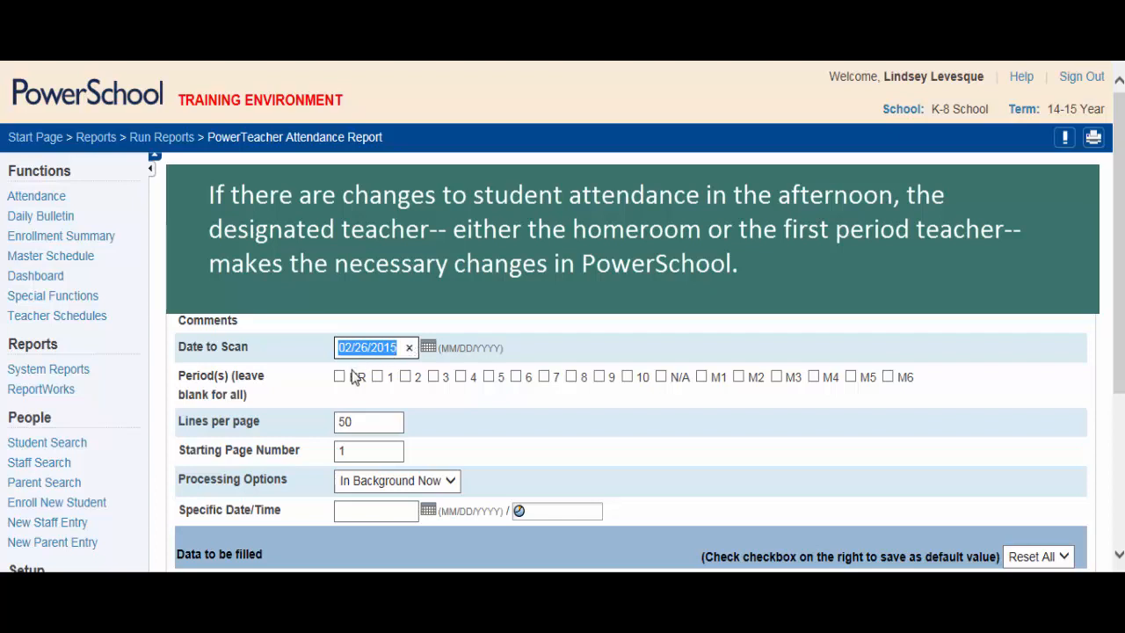
{"action": "left_click", "coordinate": [339, 376]}
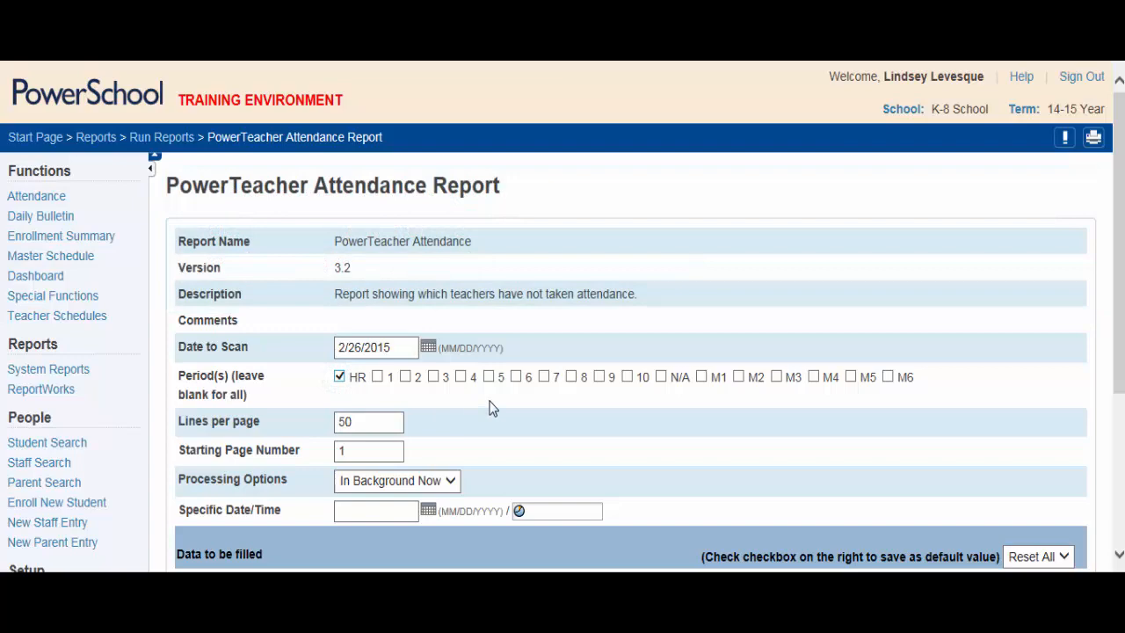
{"action": "scroll", "scroll_direction": "down", "scroll_amount": 3}
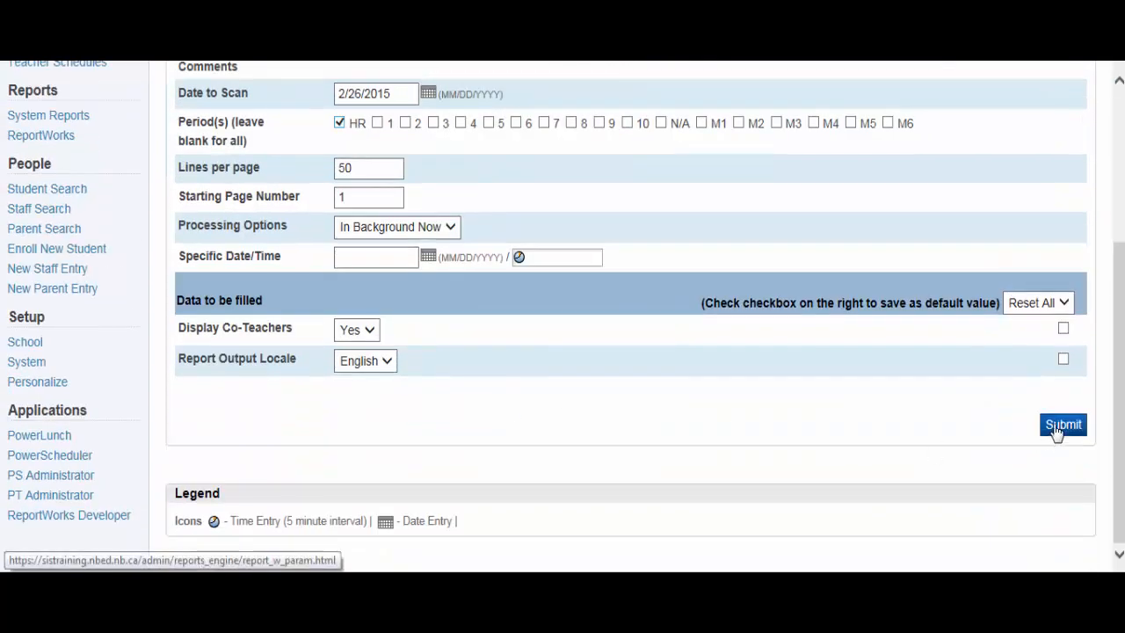
{"action": "left_click", "coordinate": [1061, 423]}
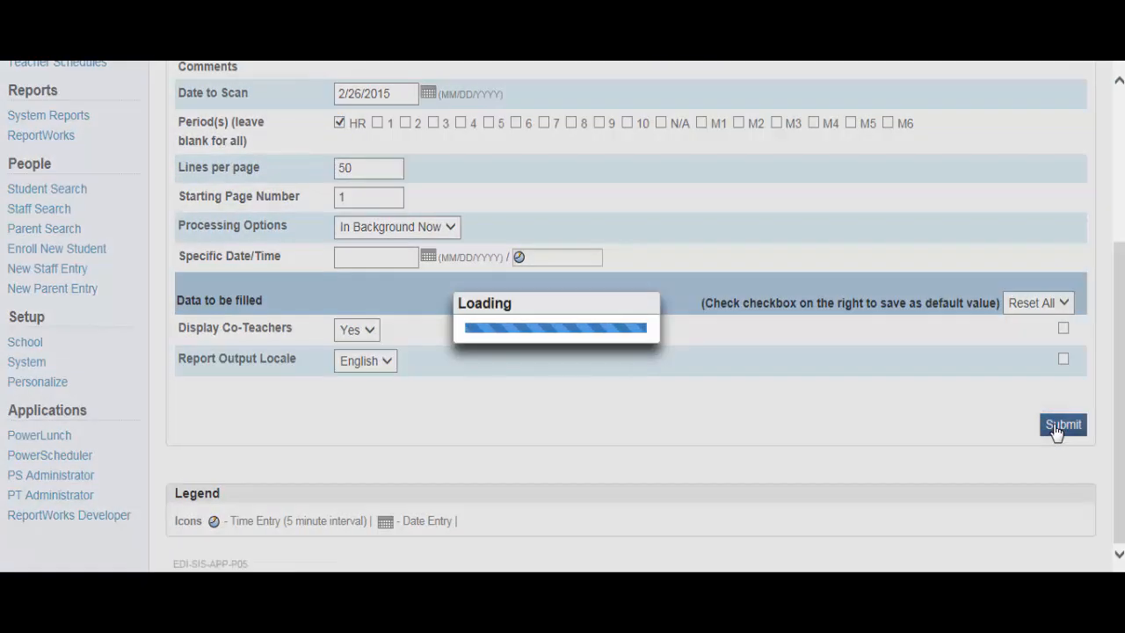
{"action": "left_click", "coordinate": [1064, 423]}
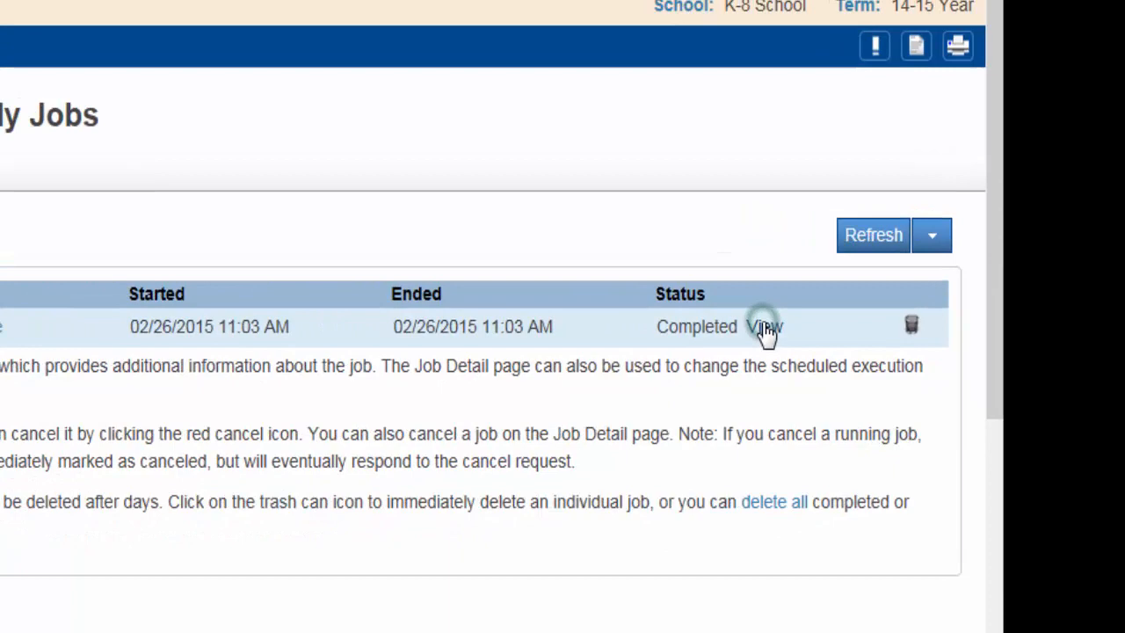
View the completed PowerTeacher Attendance job output from My Jobs
{"action": "left_click", "coordinate": [763, 325]}
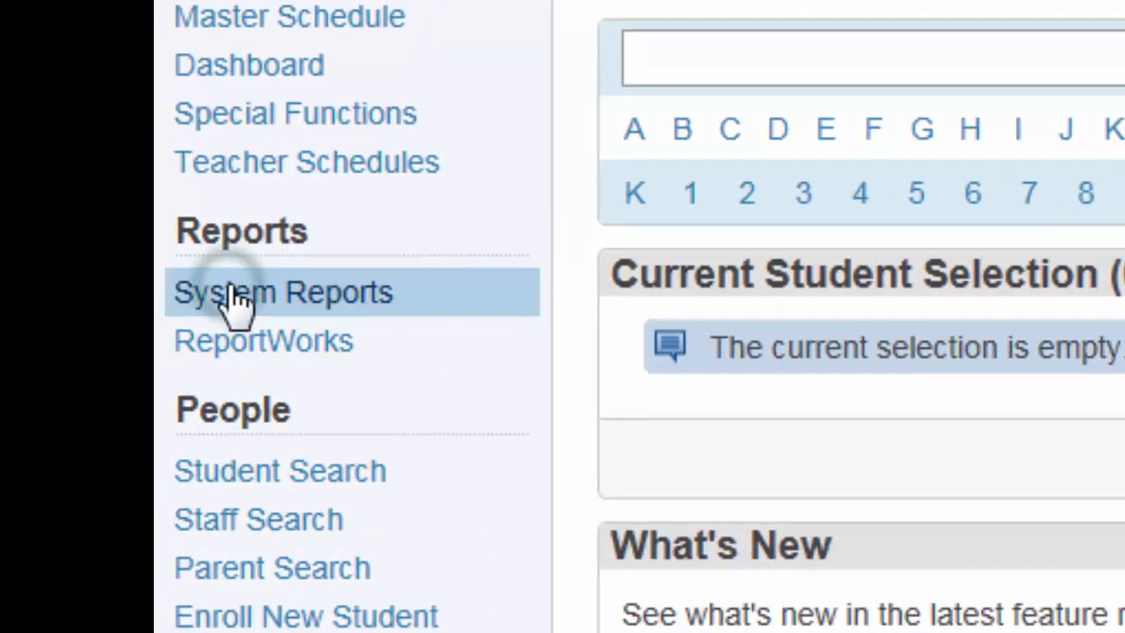
Show the NB Reports category within System Reports, where Safe Arrival is listed
{"action": "left_click", "coordinate": [271, 292]}
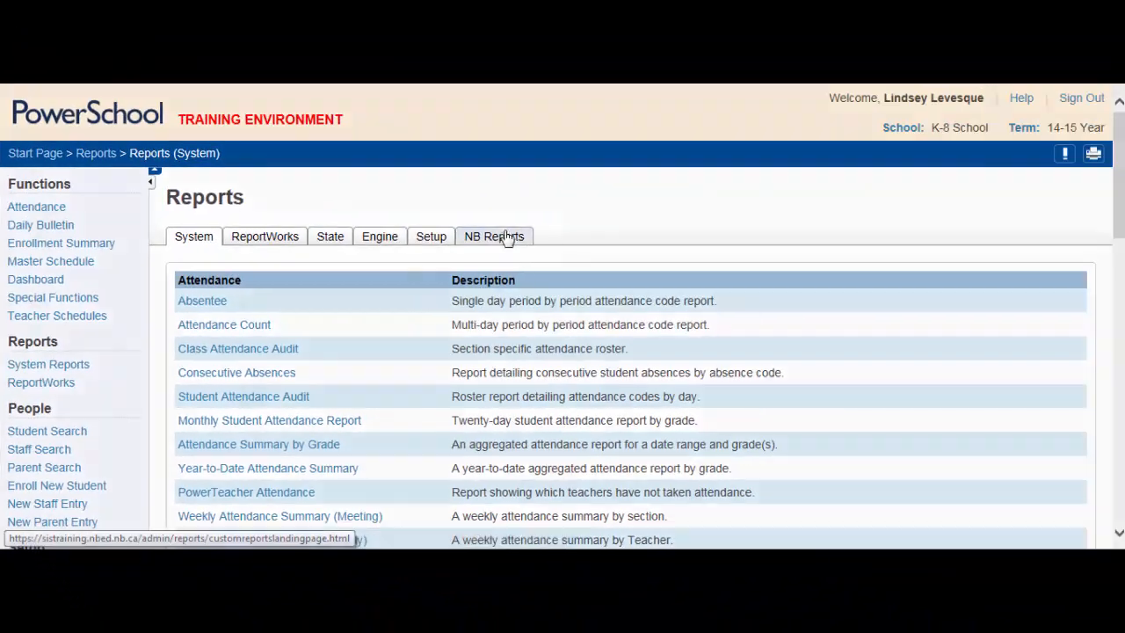
{"action": "left_click", "coordinate": [493, 236]}
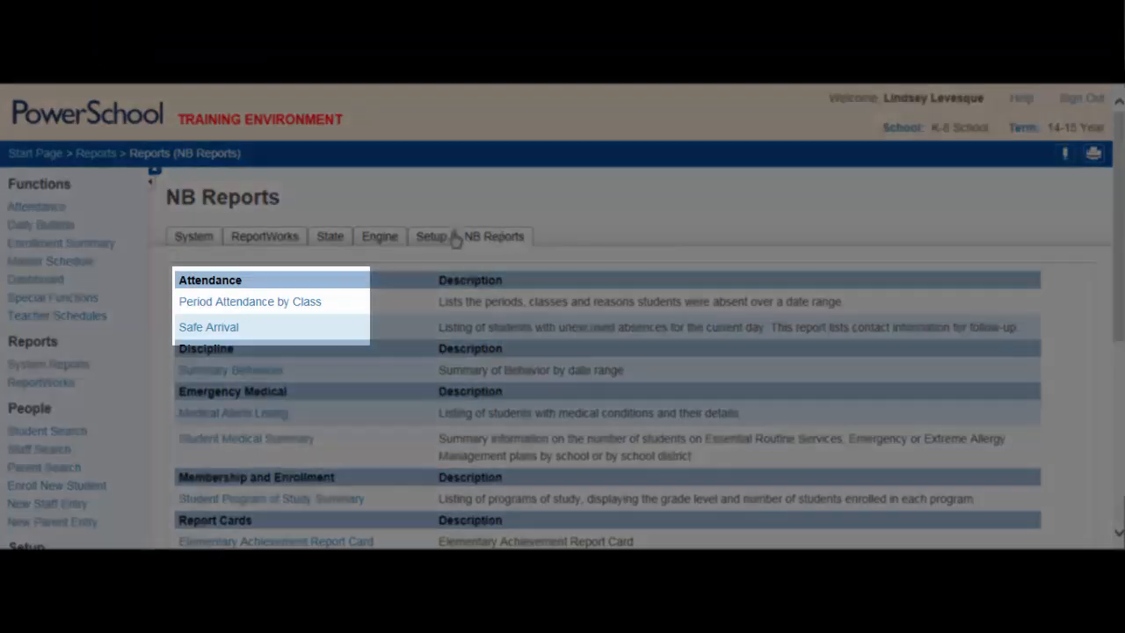
{"action": "mouse_move", "coordinate": [218, 327]}
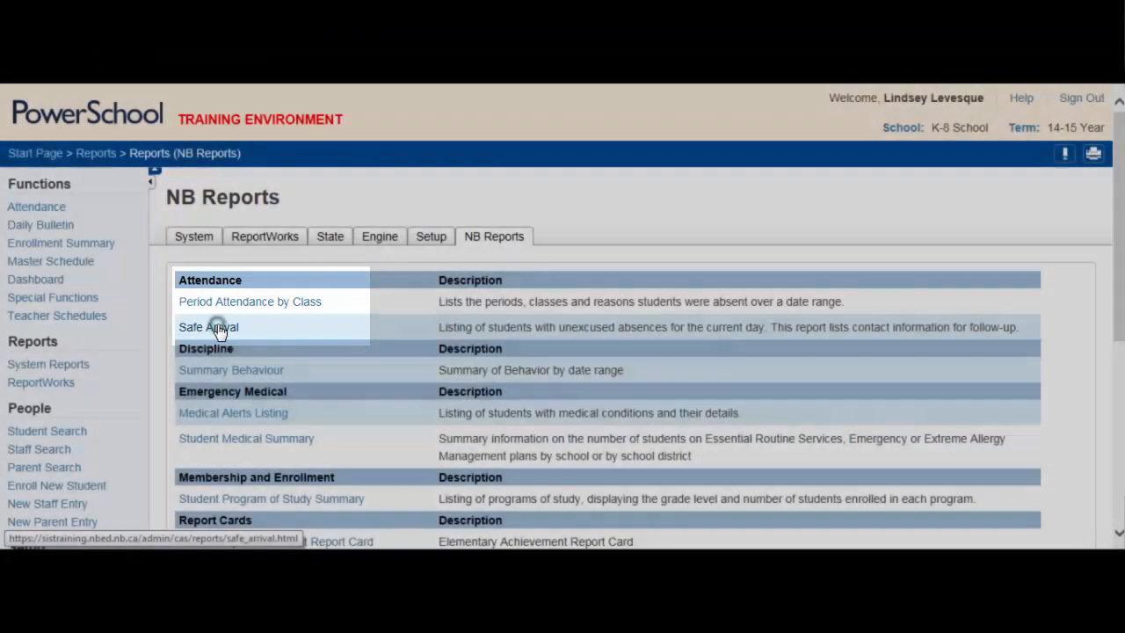
Submit the Safe Arrival Report with February 26 chosen as the attendance date
{"action": "left_click", "coordinate": [208, 327]}
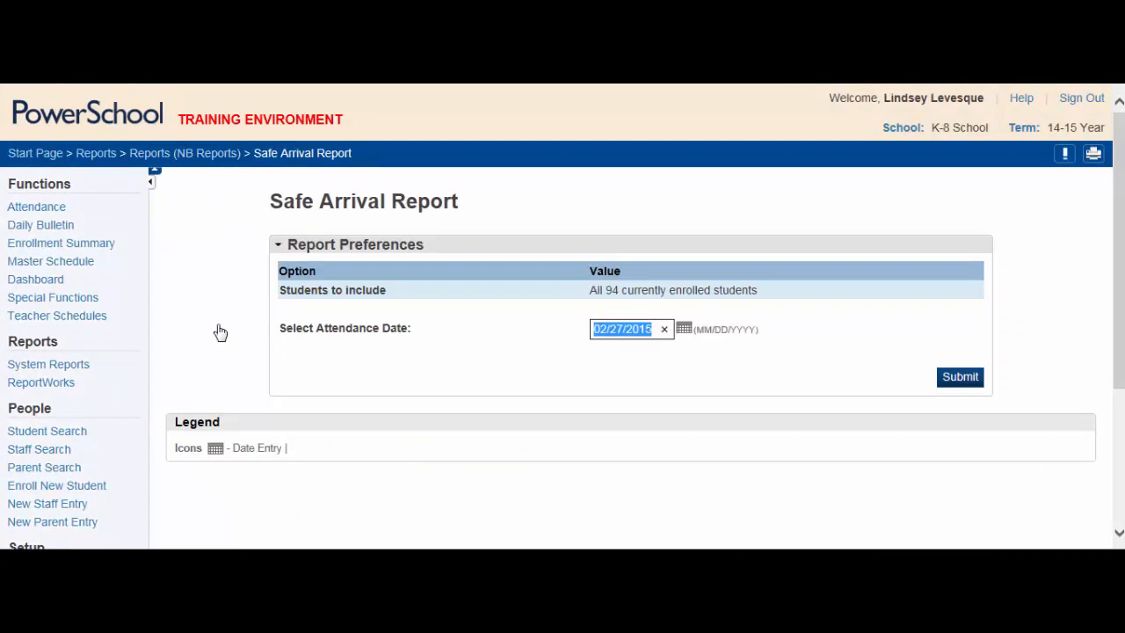
{"action": "mouse_move", "coordinate": [425, 330]}
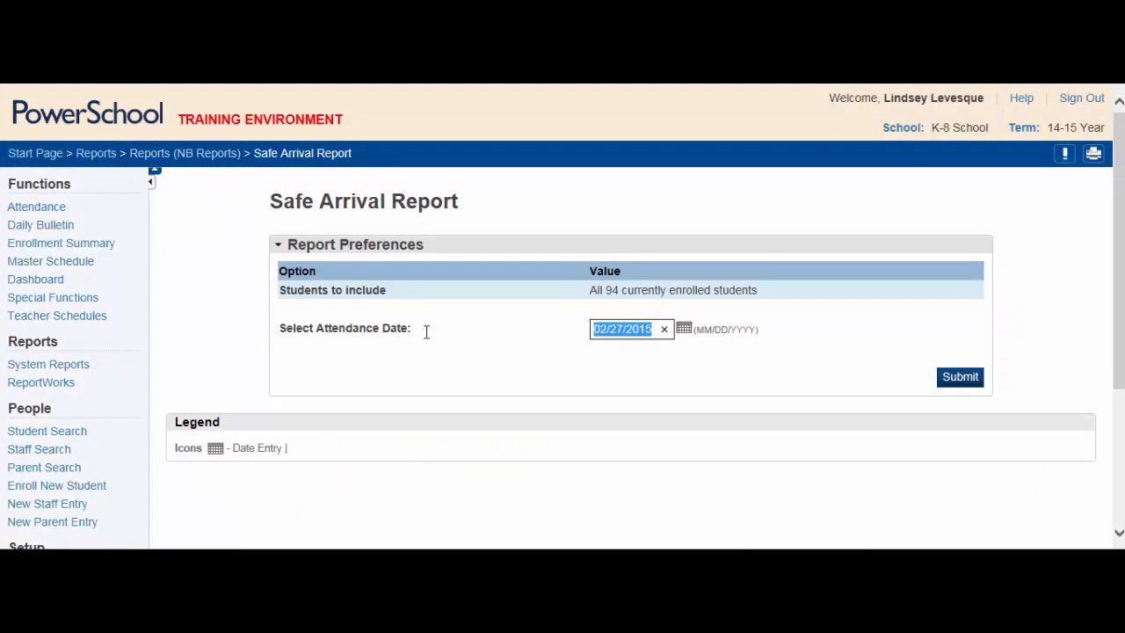
{"action": "left_click", "coordinate": [683, 328]}
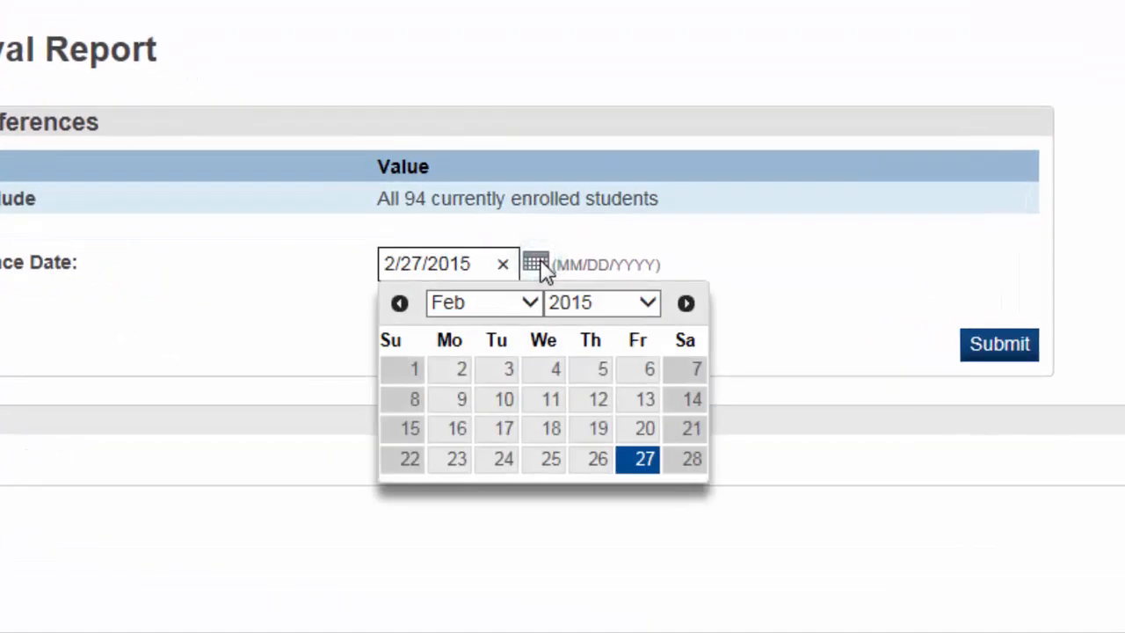
{"action": "left_click", "coordinate": [590, 459]}
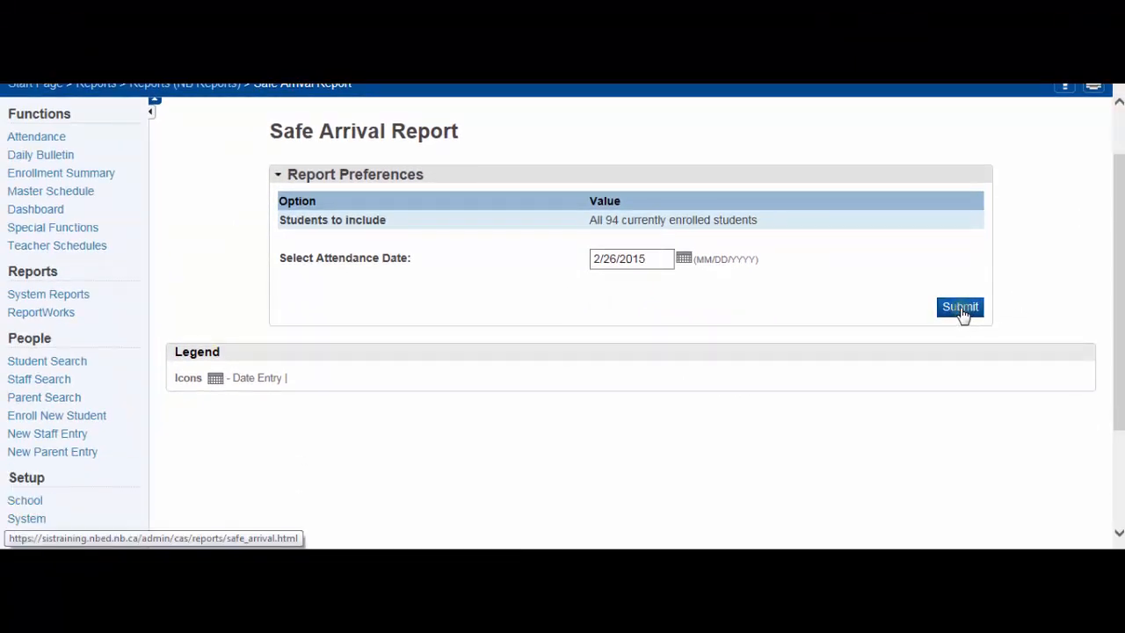
{"action": "left_click", "coordinate": [956, 306]}
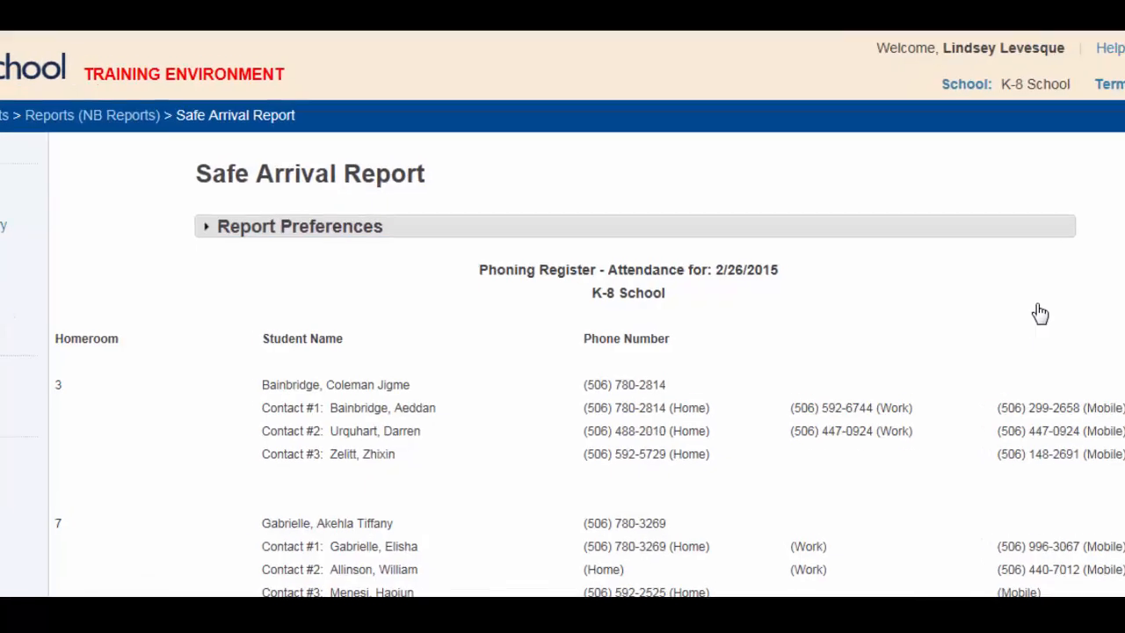